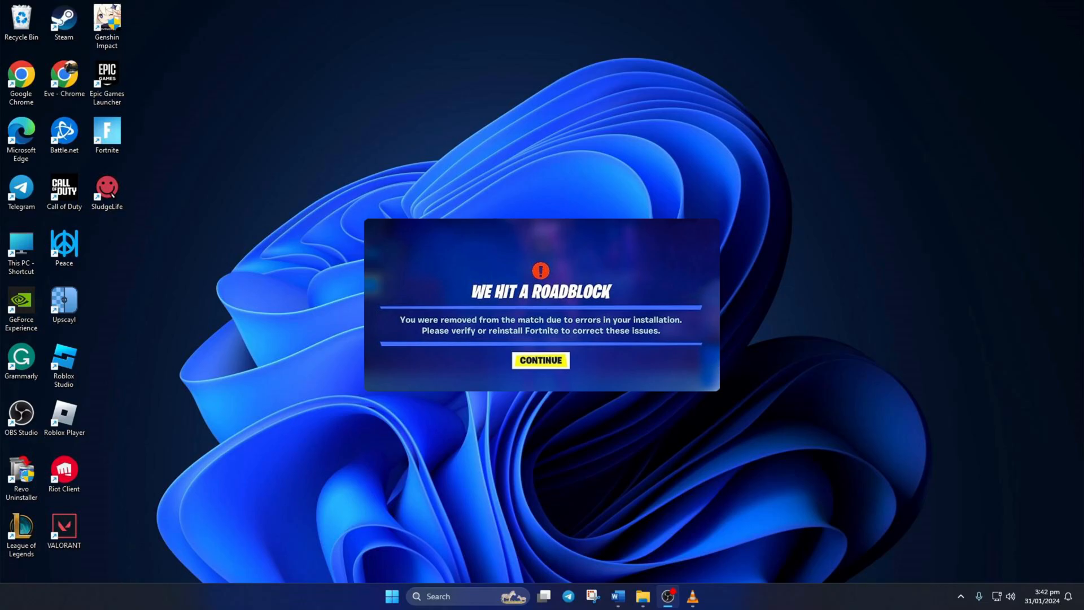
# Step: Dismiss the Fortnite 'We hit a roadblock' error by choosing CONTINUE
pyautogui.click(540, 361)
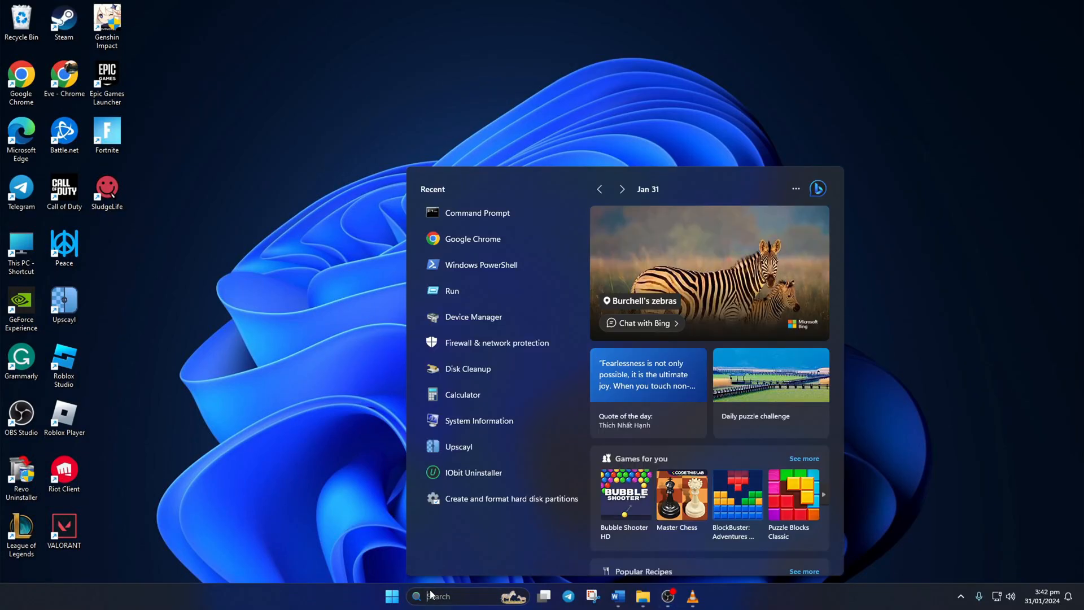
# Step: Search 'cmd', run Command Prompt as administrator and approve the UAC prompt
pyautogui.write('cmd')
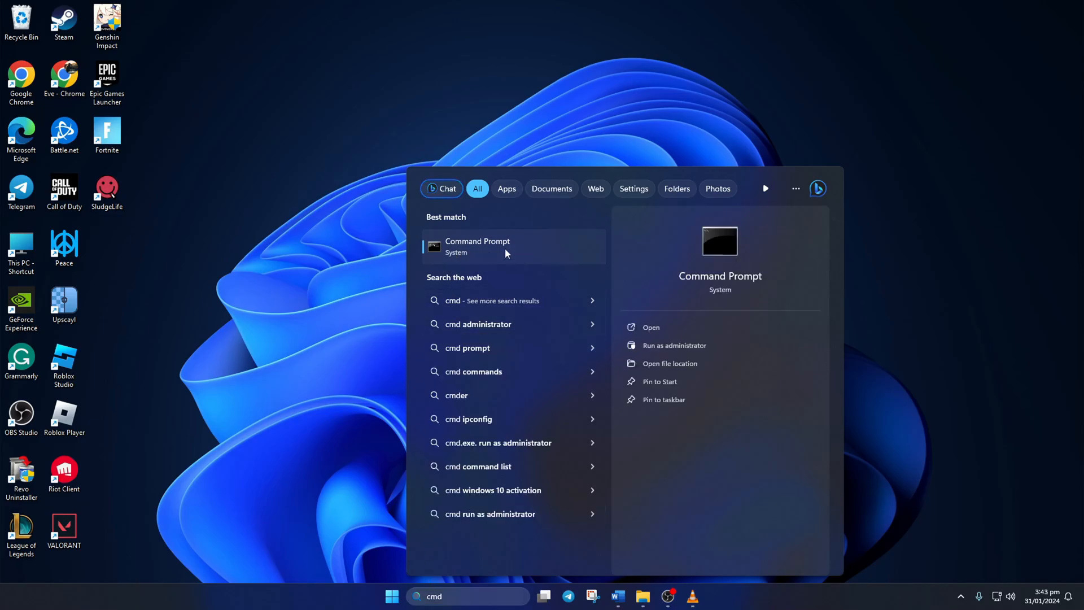
pyautogui.click(674, 346)
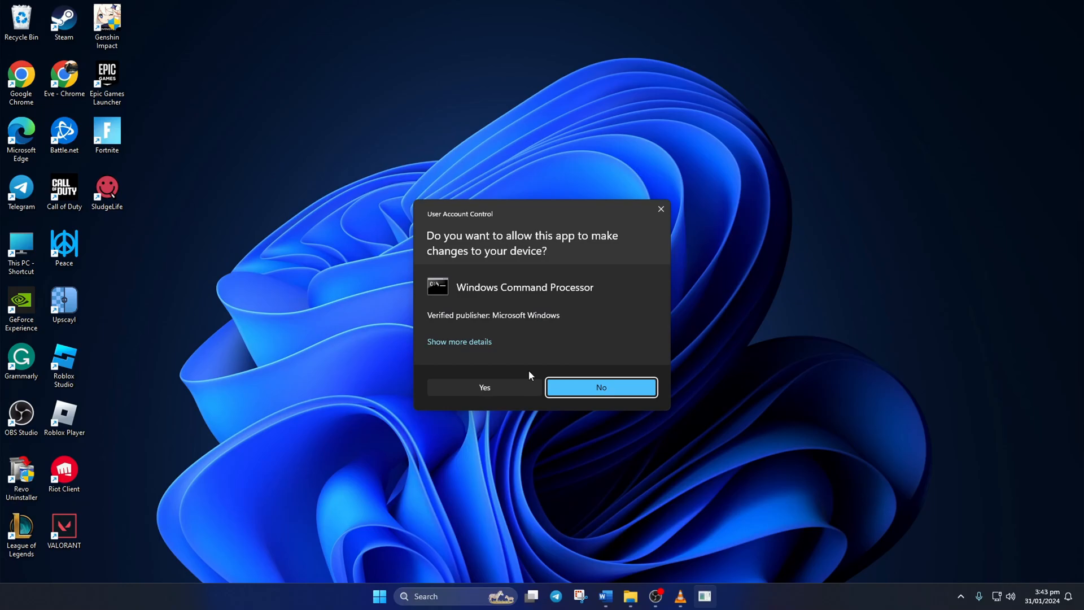
pyautogui.click(484, 387)
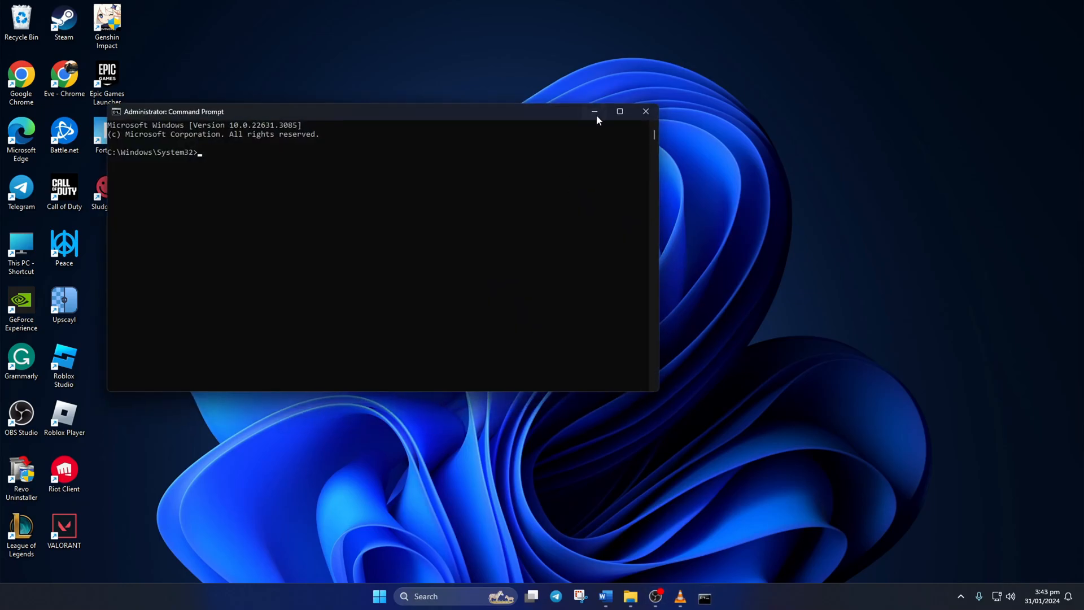
# Step: Maximize Command Prompt, flush the DNS cache, and attempt ipconfig /release and /renew
pyautogui.click(619, 111)
pyautogui.write('netsh winsock reset')
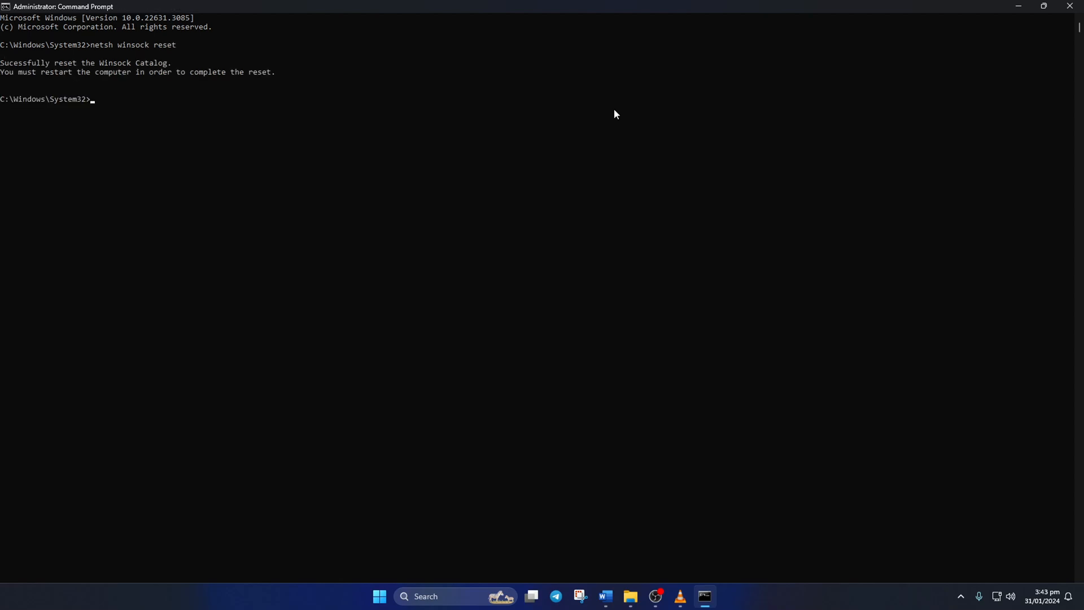
pyautogui.write('ipconfig')
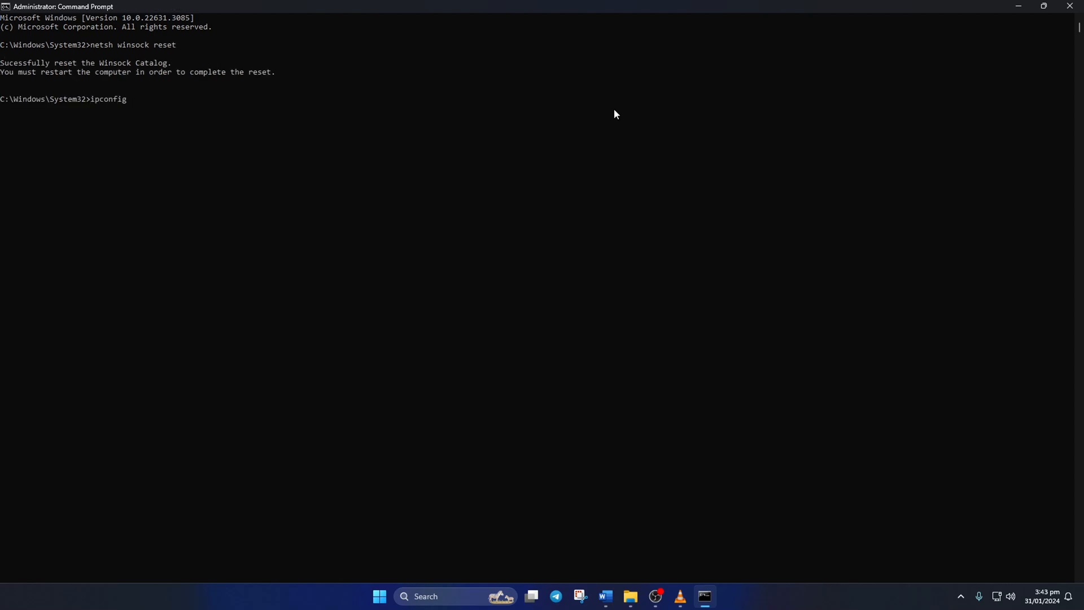
pyautogui.write('/flushdns')
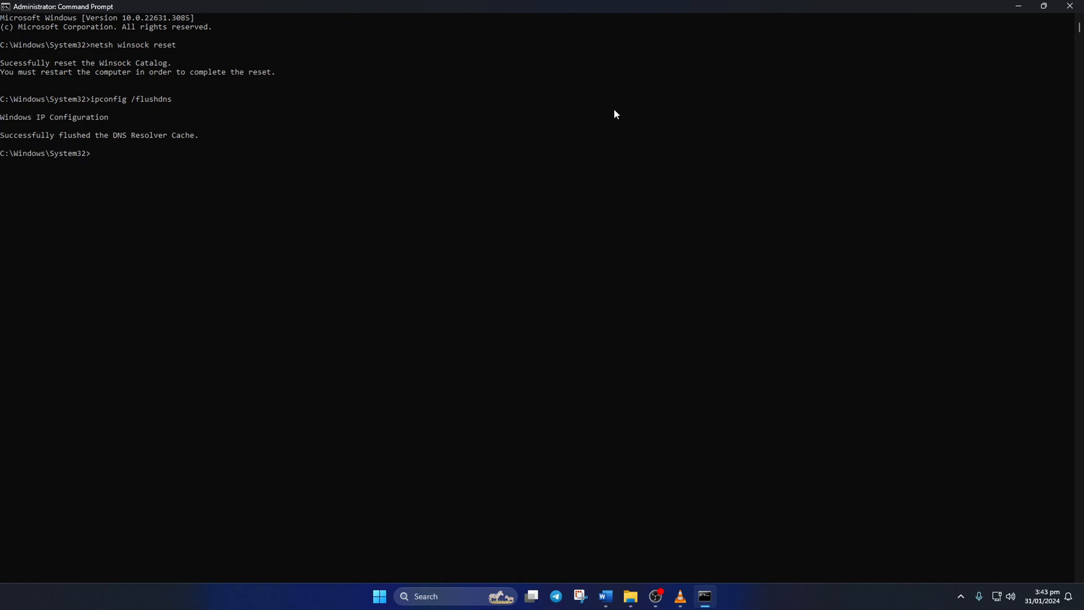
pyautogui.write('ipconfig /release')
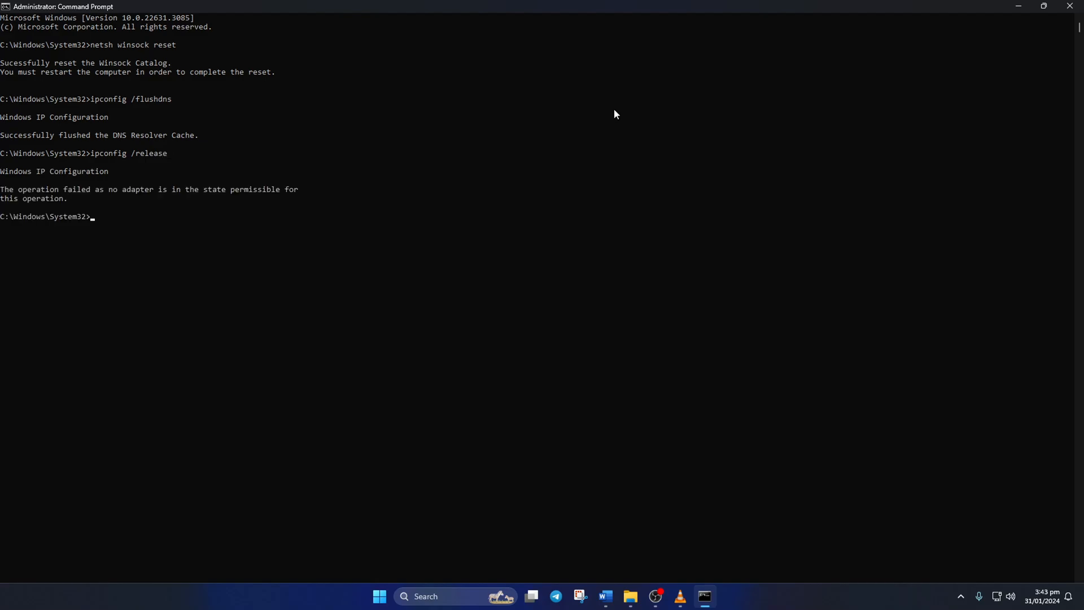
pyautogui.write('ipconfig /renew')
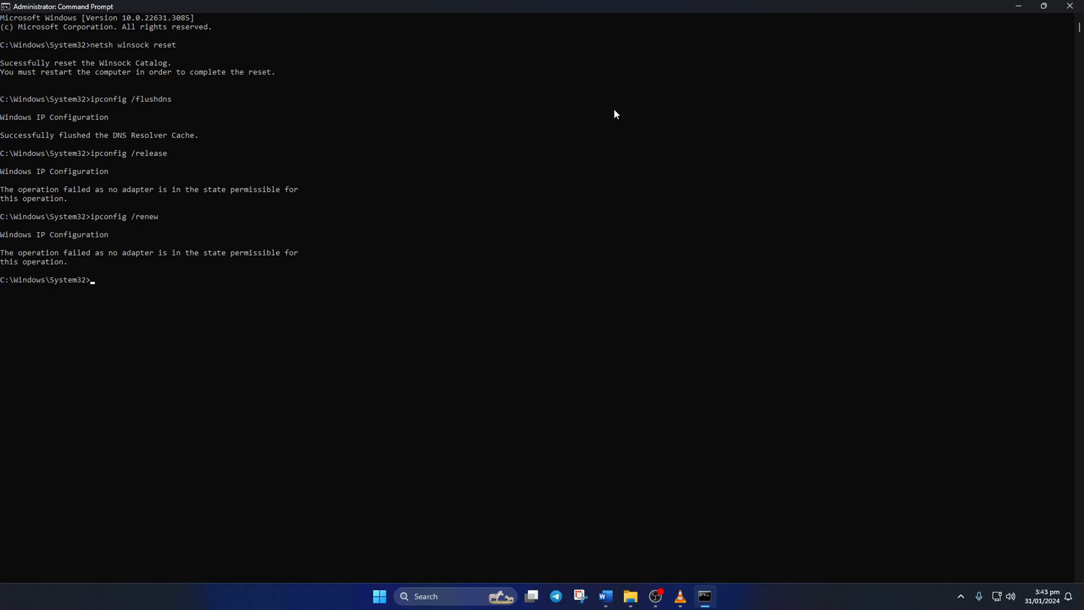
# Step: Reset the IP stack with netsh int ip reset
pyautogui.write('netsh')
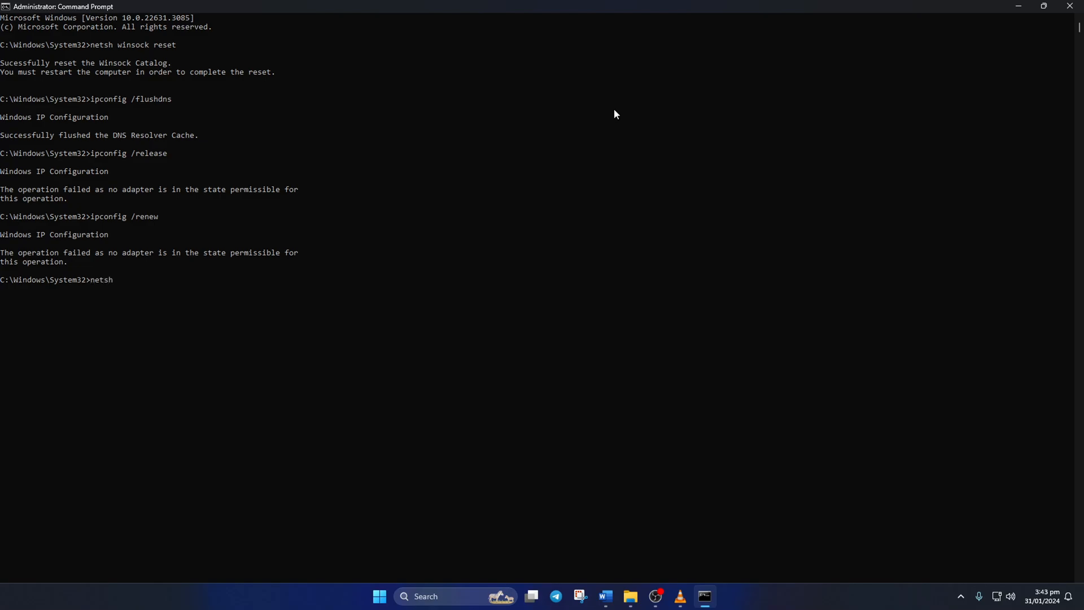
pyautogui.write('int ip re')
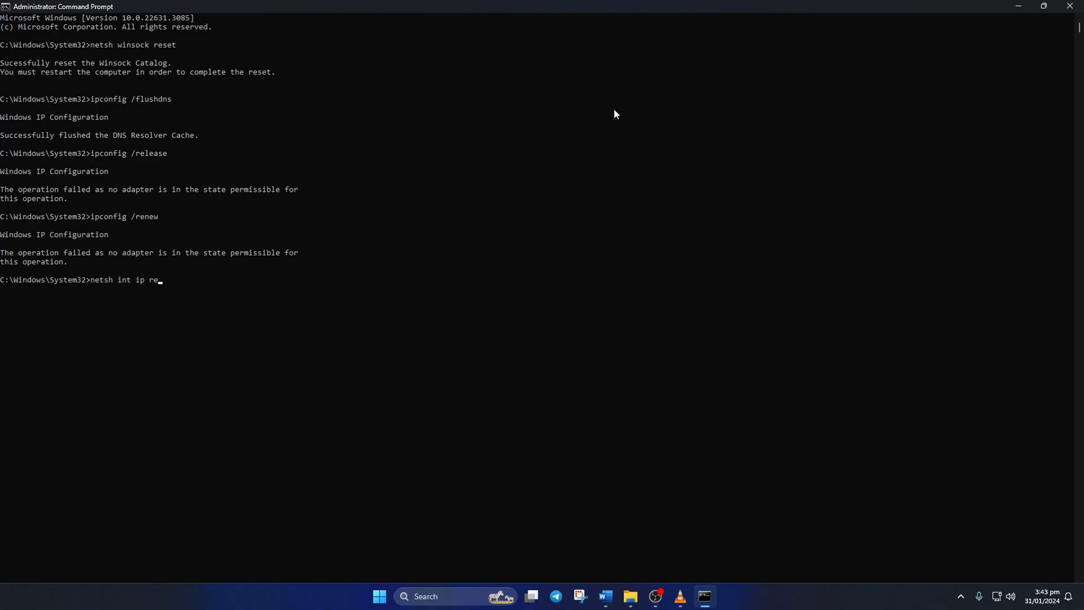
pyautogui.press('enter')
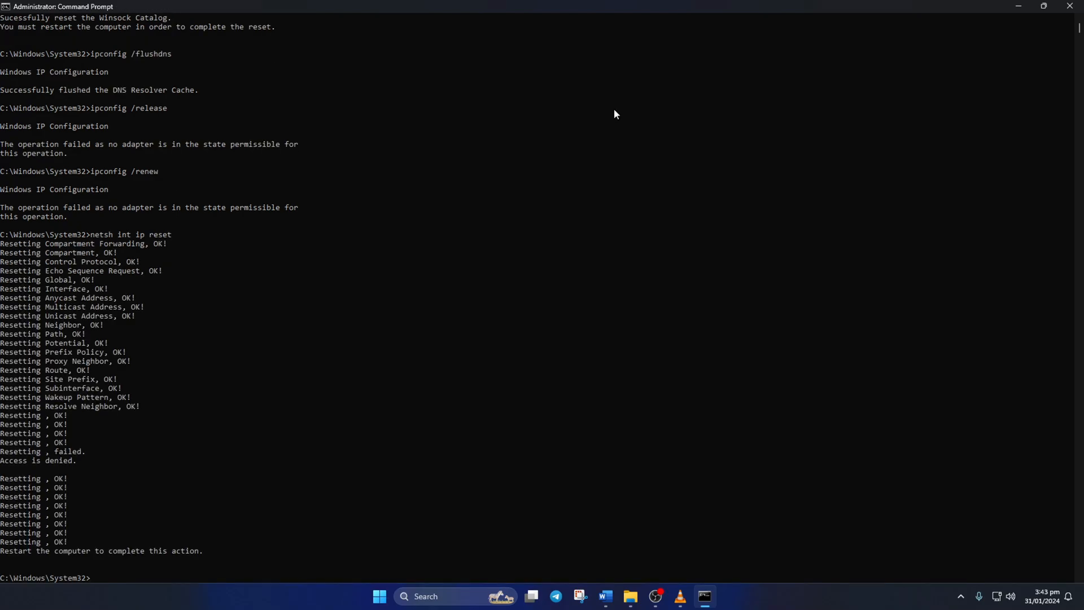
pyautogui.click(379, 597)
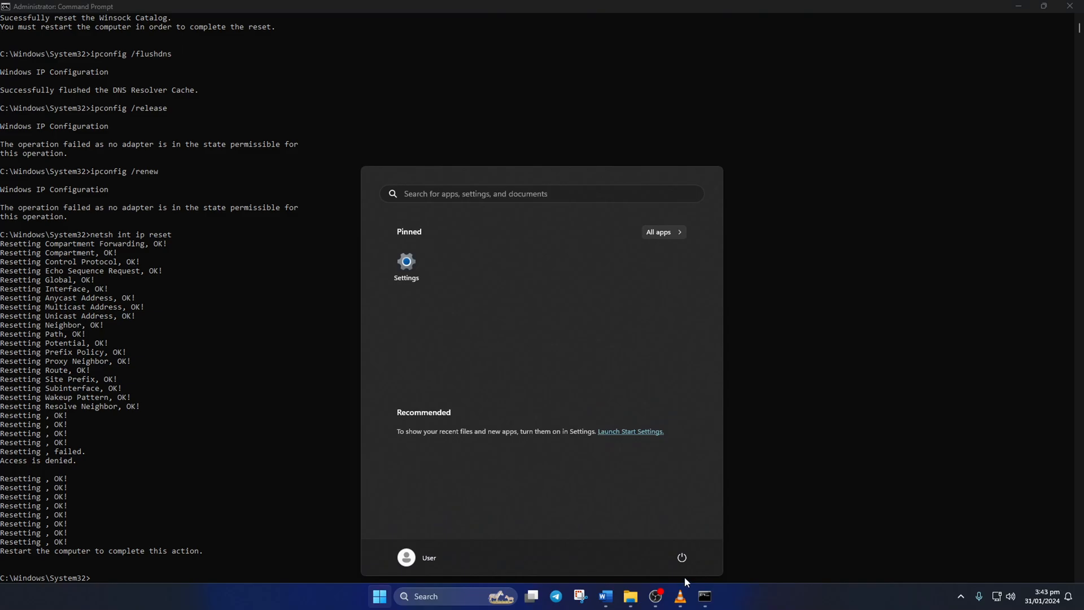
# Step: Restart the computer from the Start menu power options
pyautogui.click(681, 557)
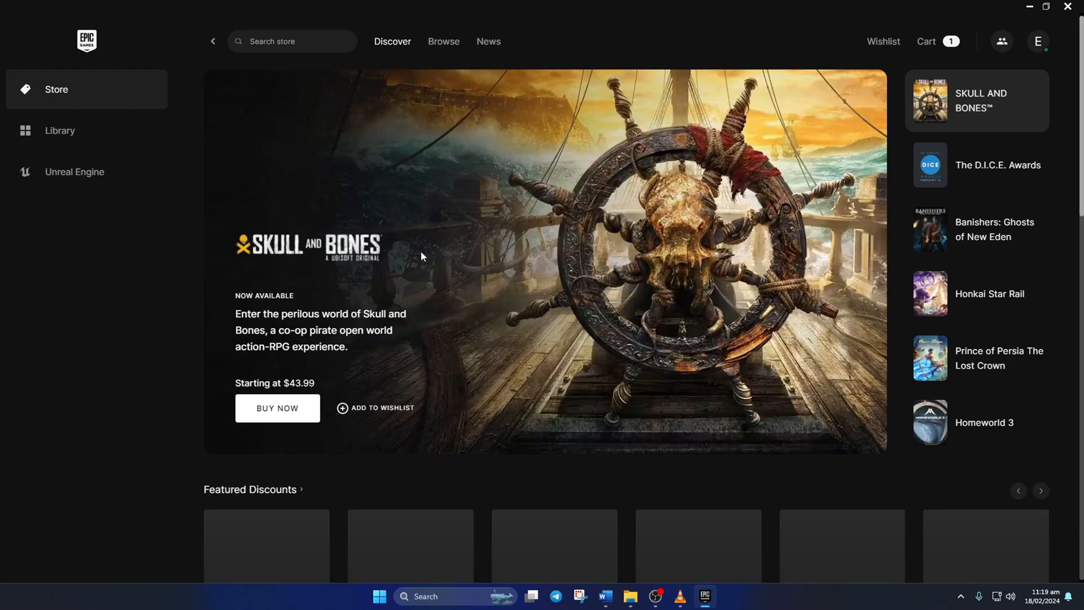
# Step: Open Fortnite's install location from its options in the Epic Games Launcher Library
pyautogui.click(60, 130)
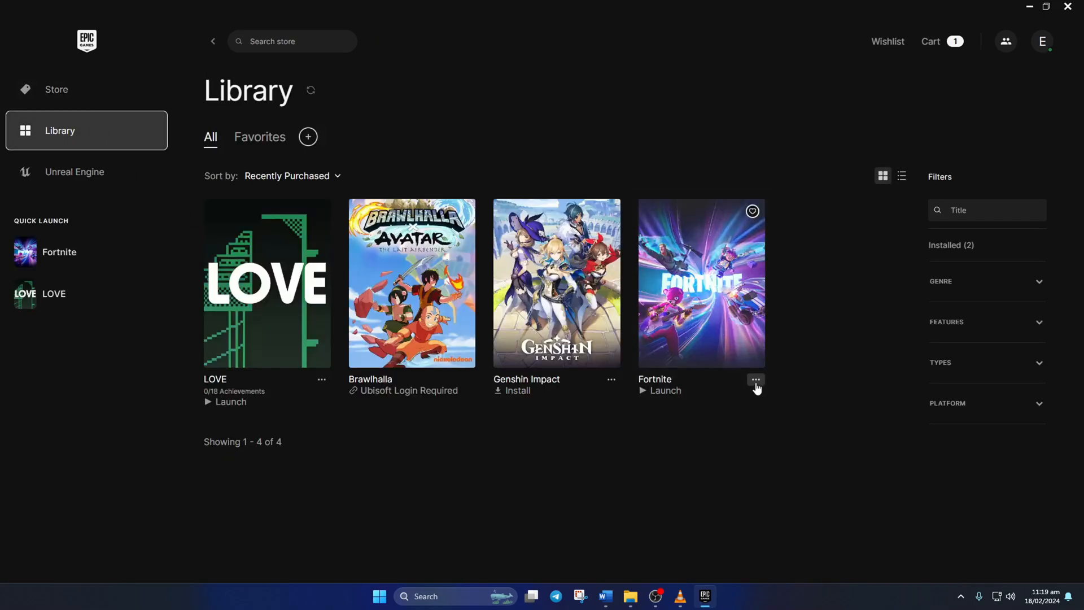
pyautogui.click(755, 380)
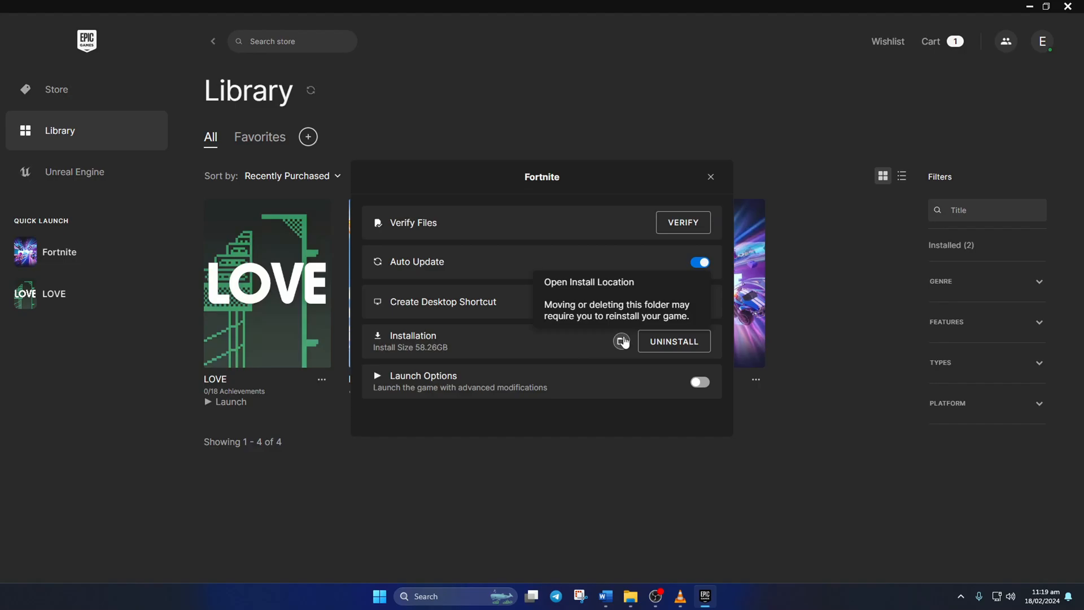
pyautogui.click(620, 342)
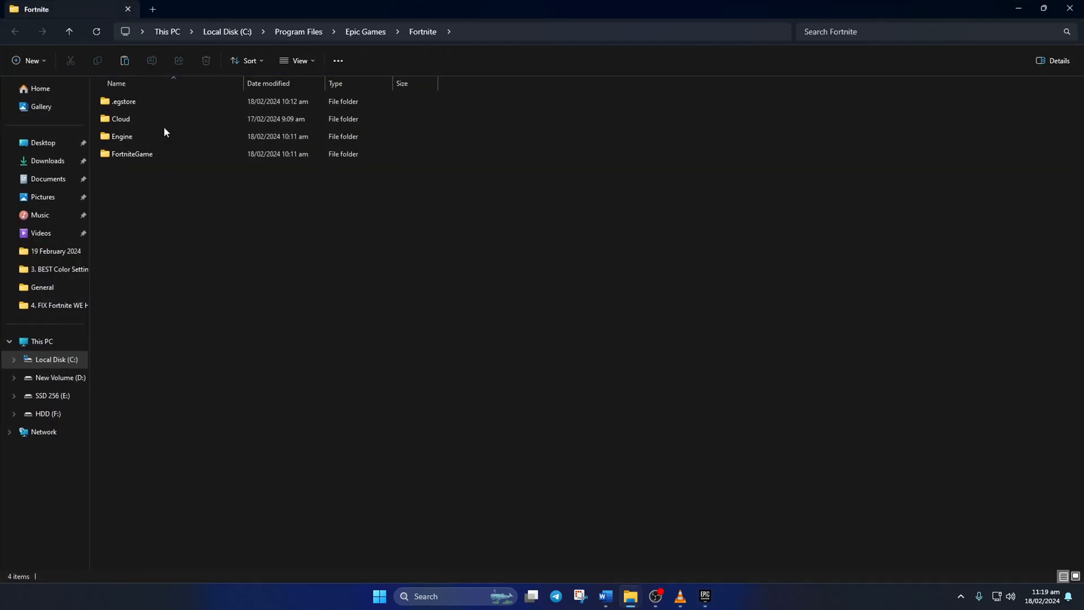
pyautogui.moveTo(430, 272)
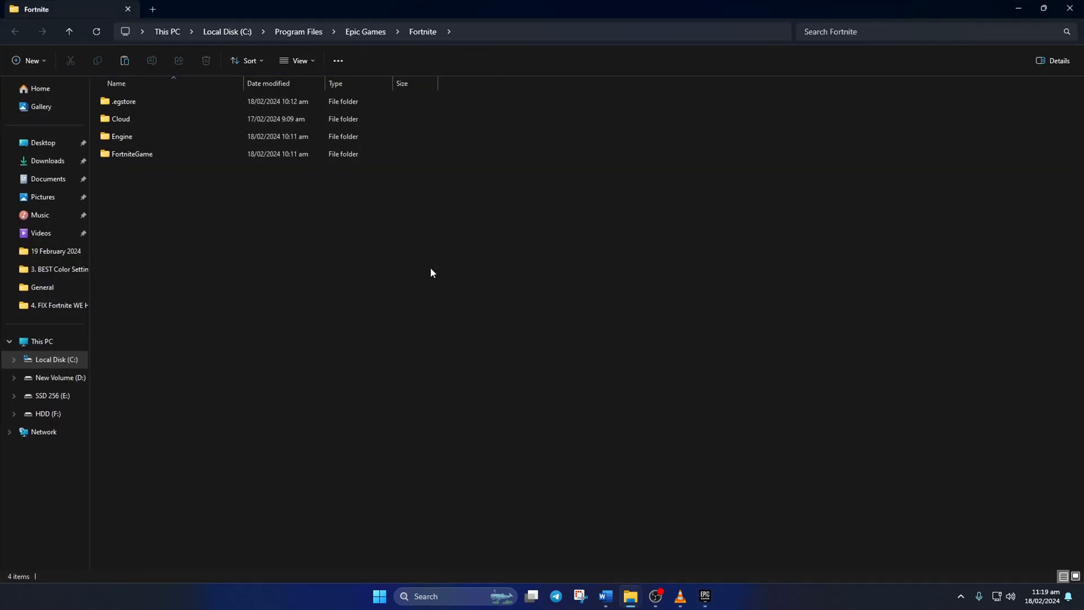
# Step: Browse FortniteGame > Binaries > Win64 > EasyAntiCheat_Kamu in File Explorer
pyautogui.doubleClick(131, 154)
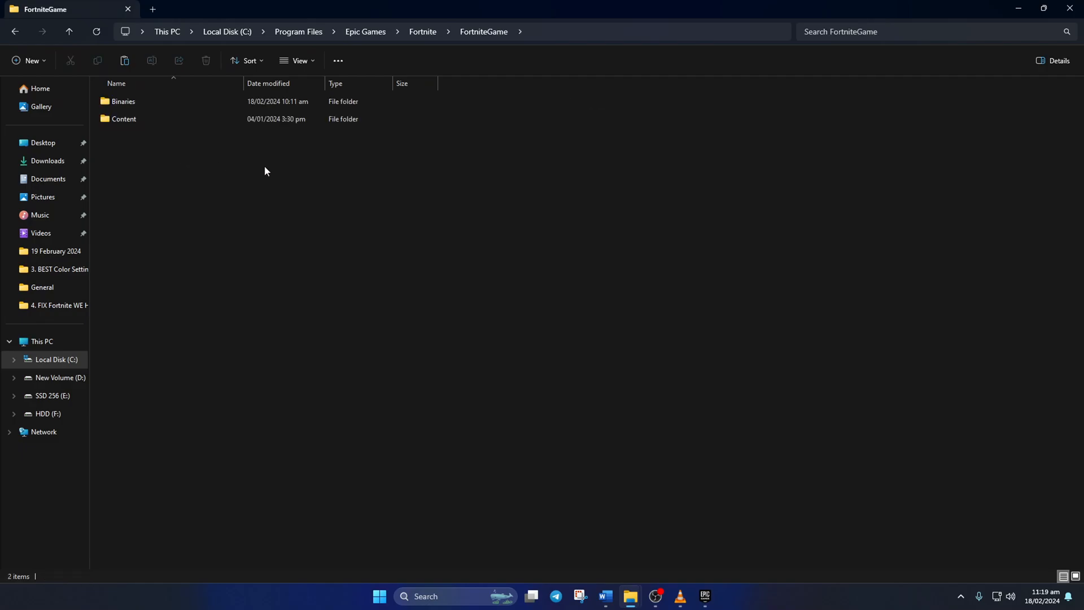
pyautogui.click(123, 101)
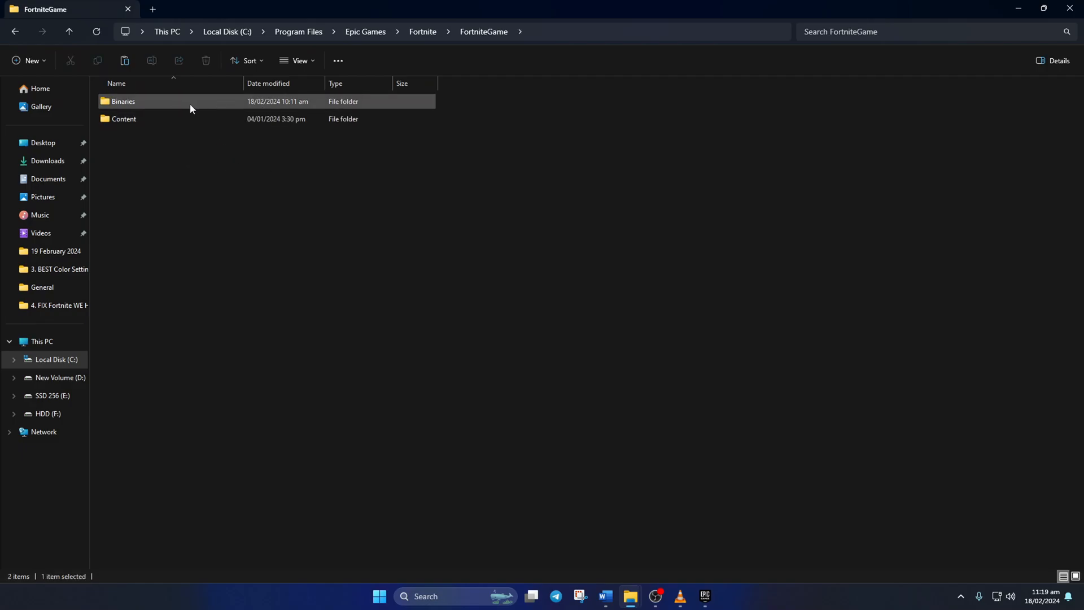
pyautogui.doubleClick(123, 101)
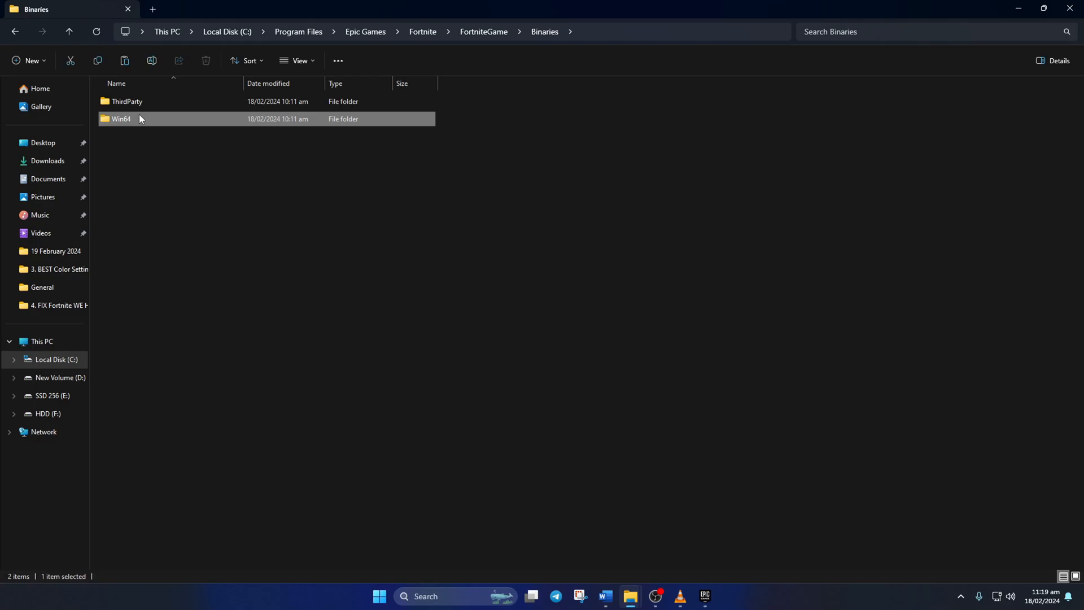
pyautogui.doubleClick(121, 118)
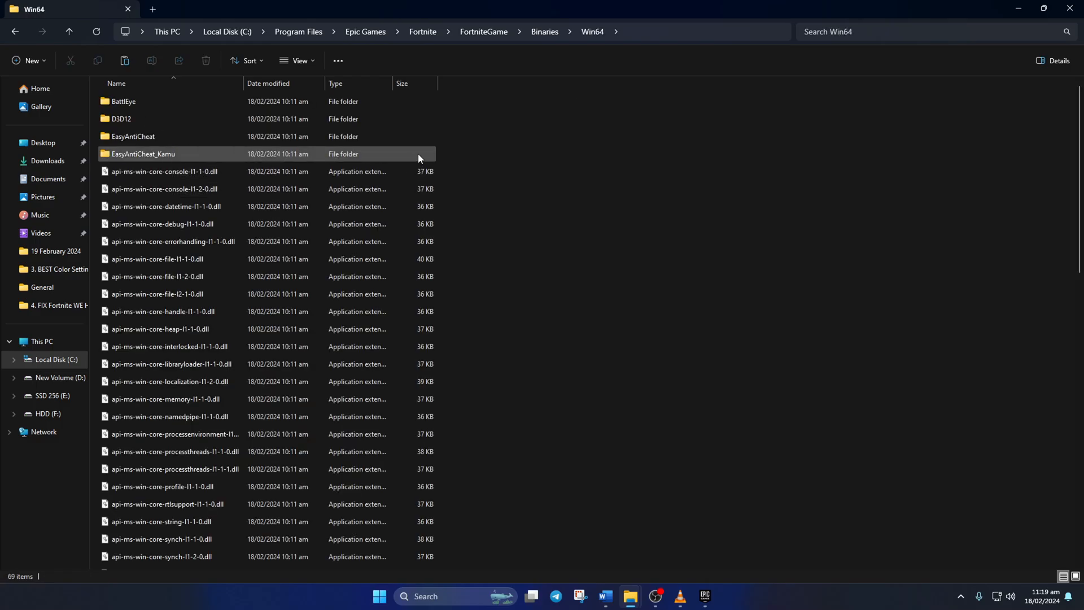
pyautogui.moveTo(203, 156)
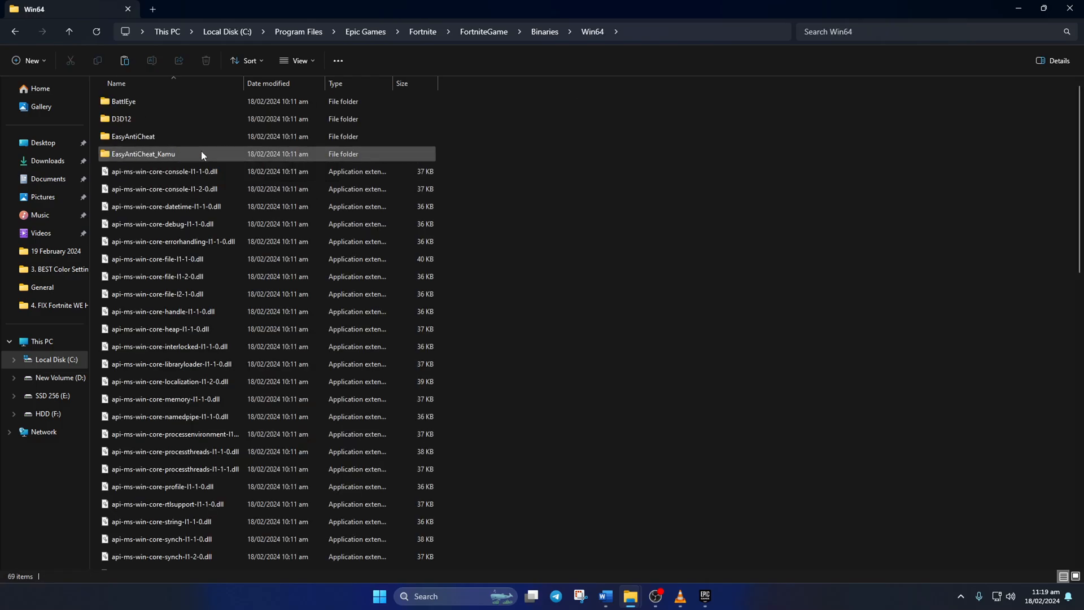
pyautogui.doubleClick(142, 154)
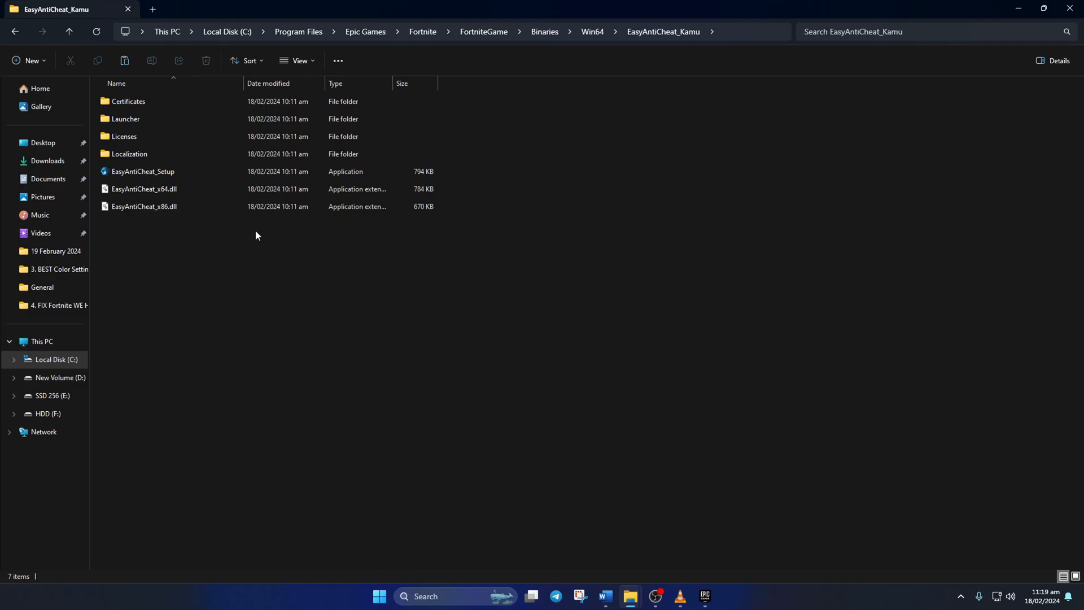
pyautogui.moveTo(423, 300)
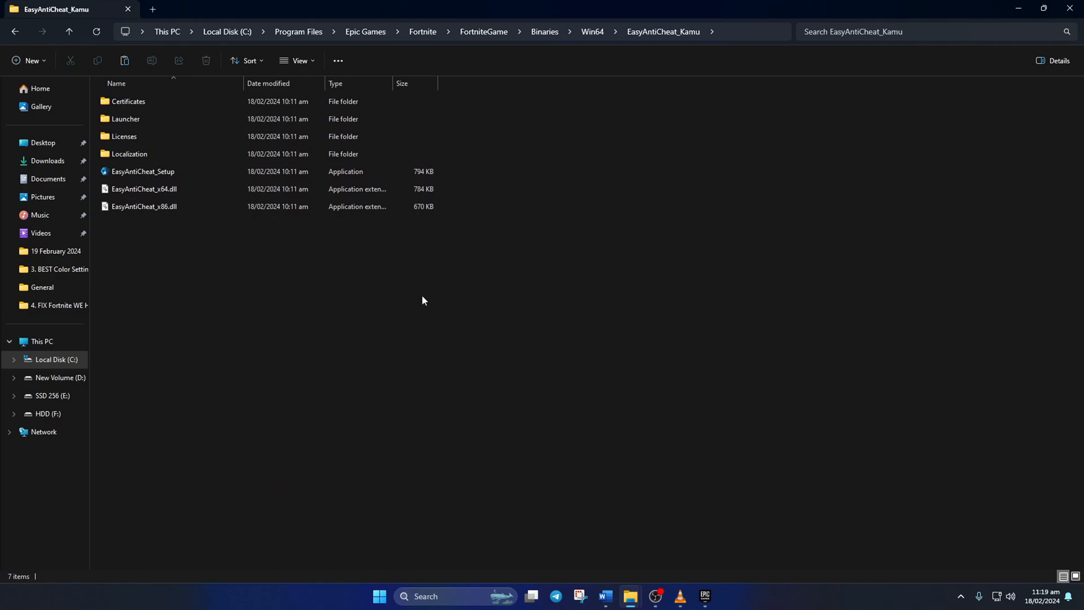
pyautogui.moveTo(641, 423)
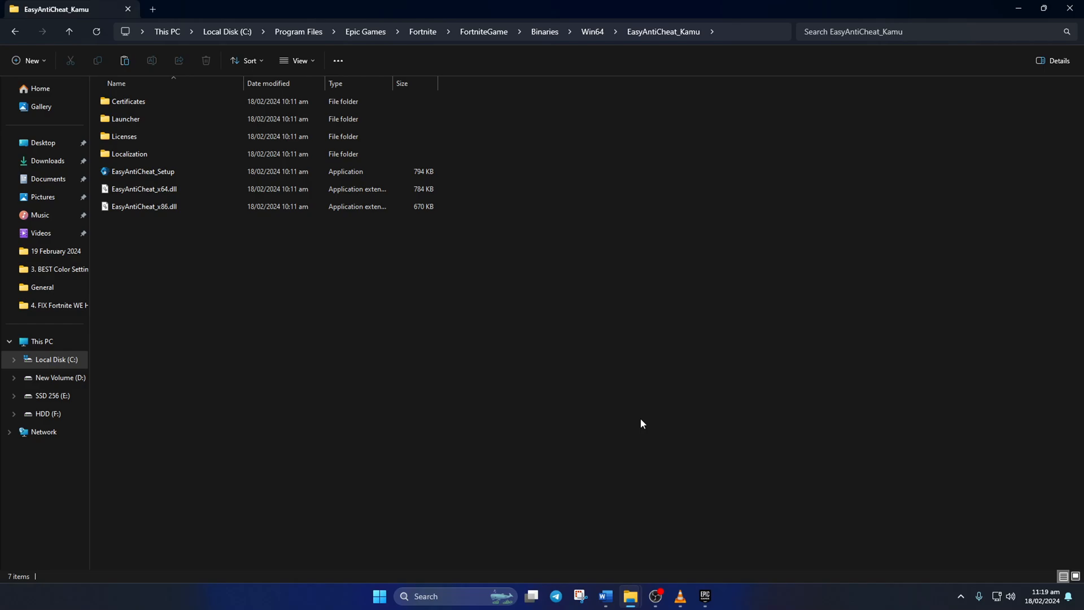
pyautogui.click(960, 596)
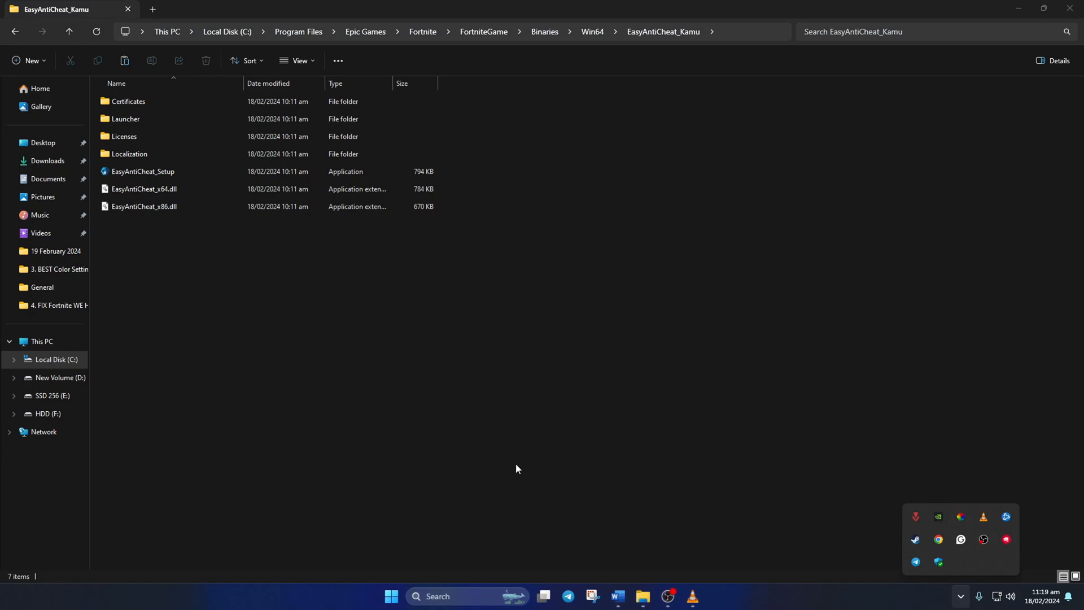
# Step: Run EasyAntiCheat_Setup and uninstall the Easy Anti-Cheat service
pyautogui.click(142, 171)
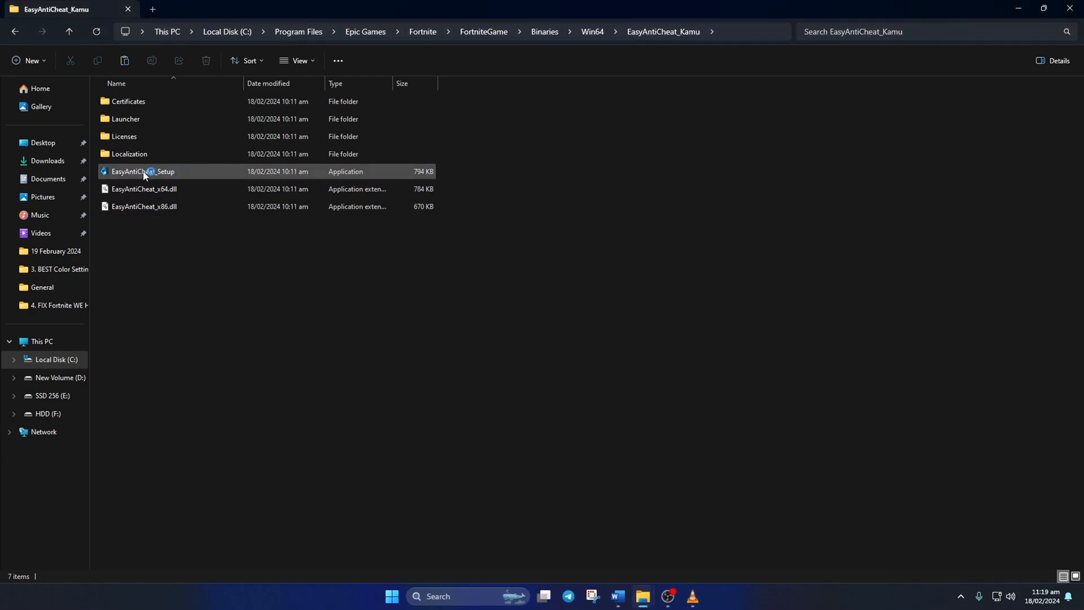
pyautogui.doubleClick(142, 170)
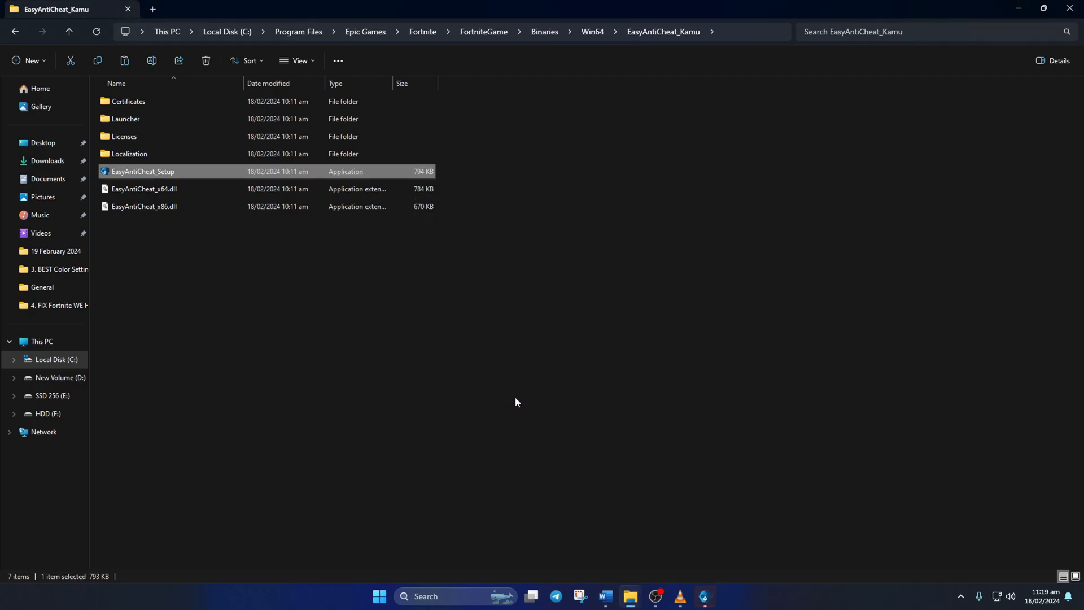
pyautogui.doubleClick(143, 171)
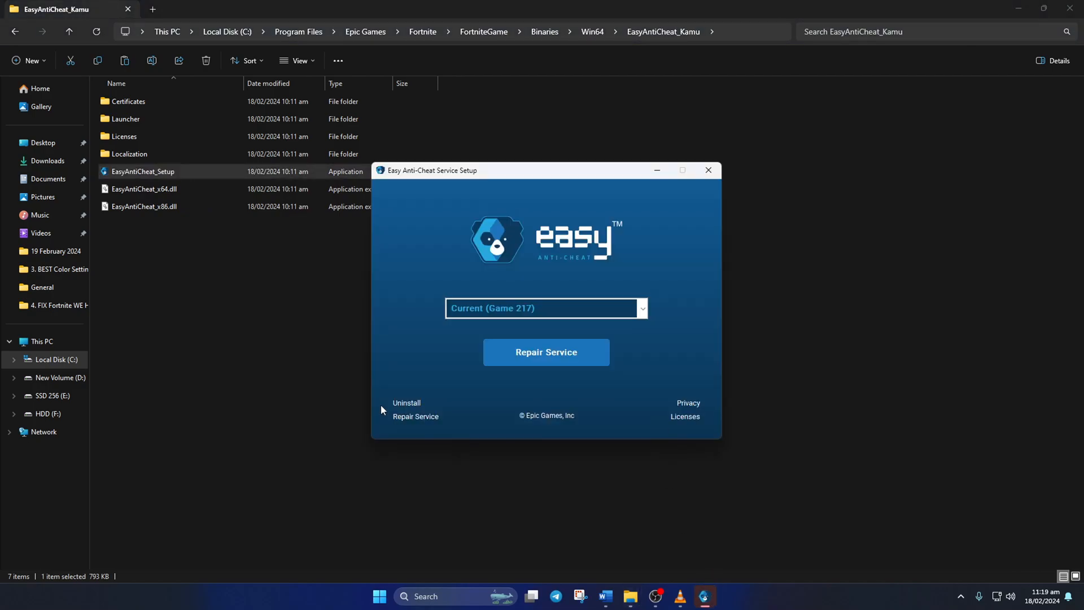
pyautogui.click(407, 403)
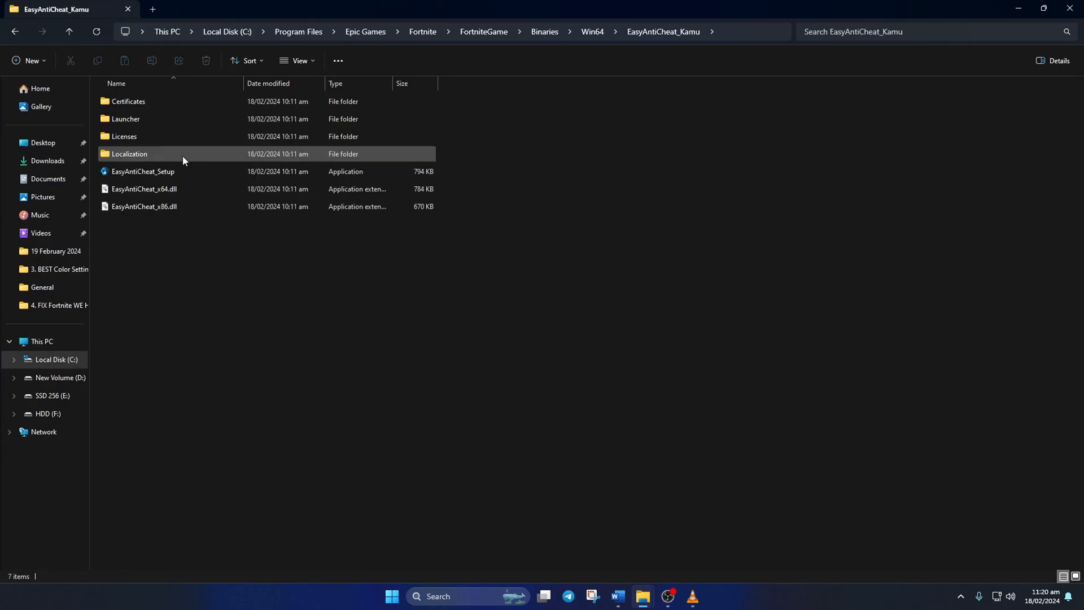
# Step: Rerun EasyAntiCheat_Setup with UAC approval, install Easy Anti-Cheat, and restart via power options
pyautogui.click(143, 171)
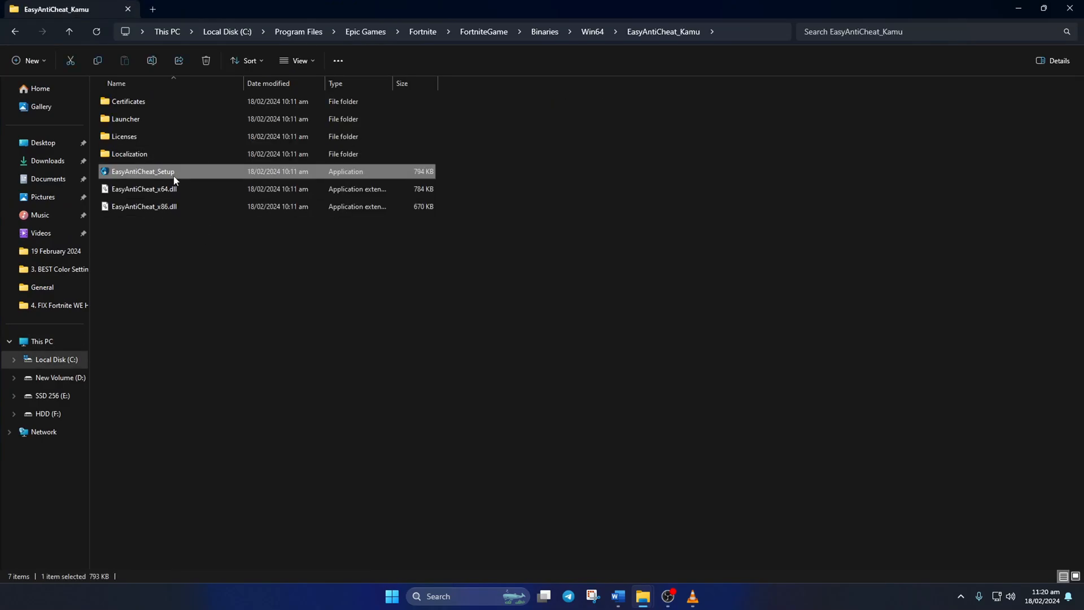
pyautogui.doubleClick(143, 171)
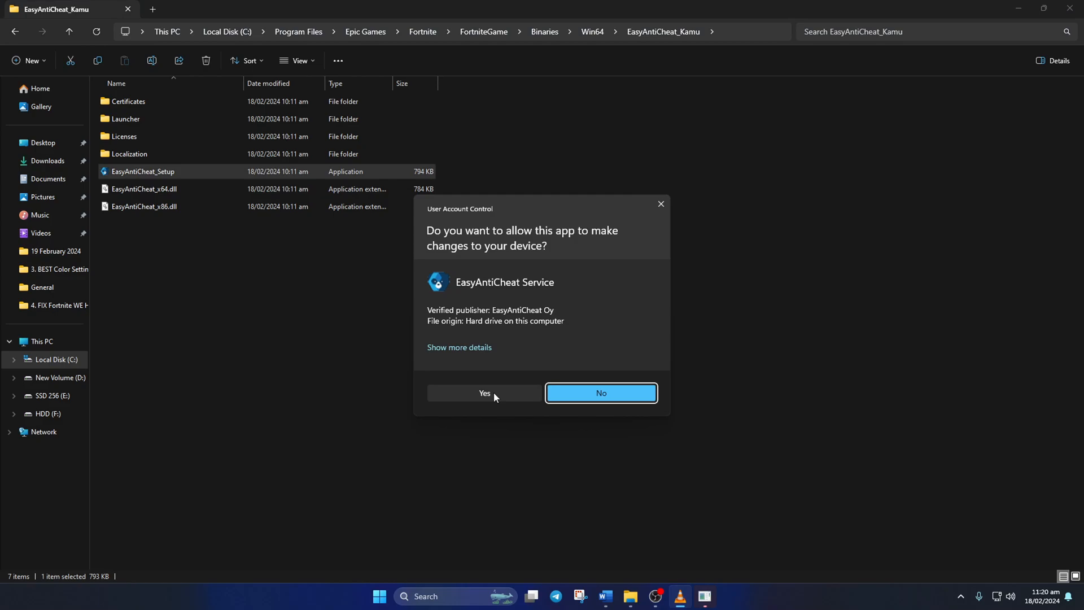
pyautogui.click(484, 393)
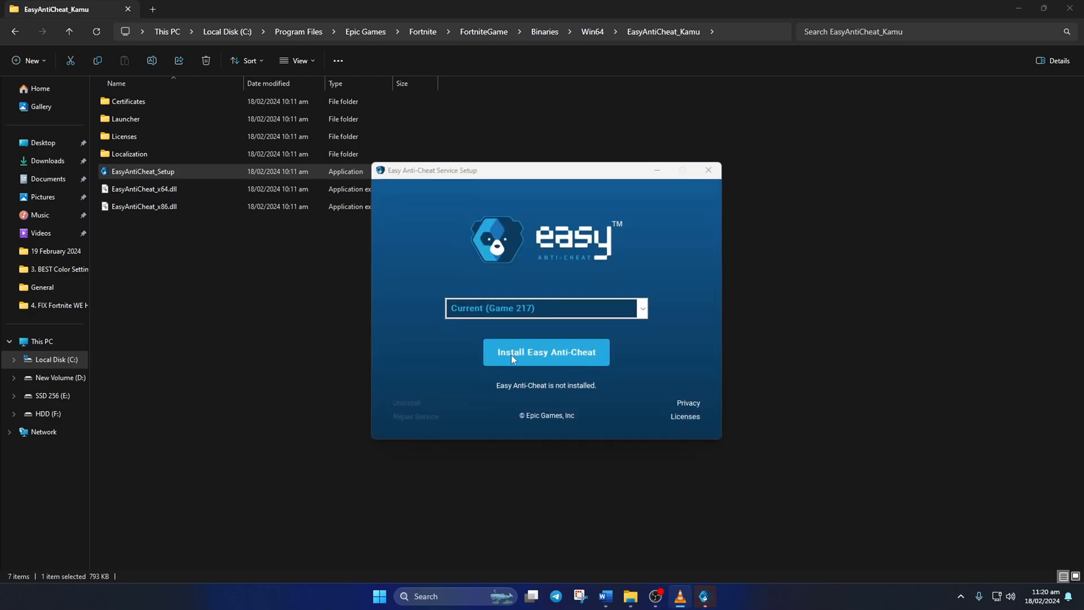
pyautogui.click(546, 352)
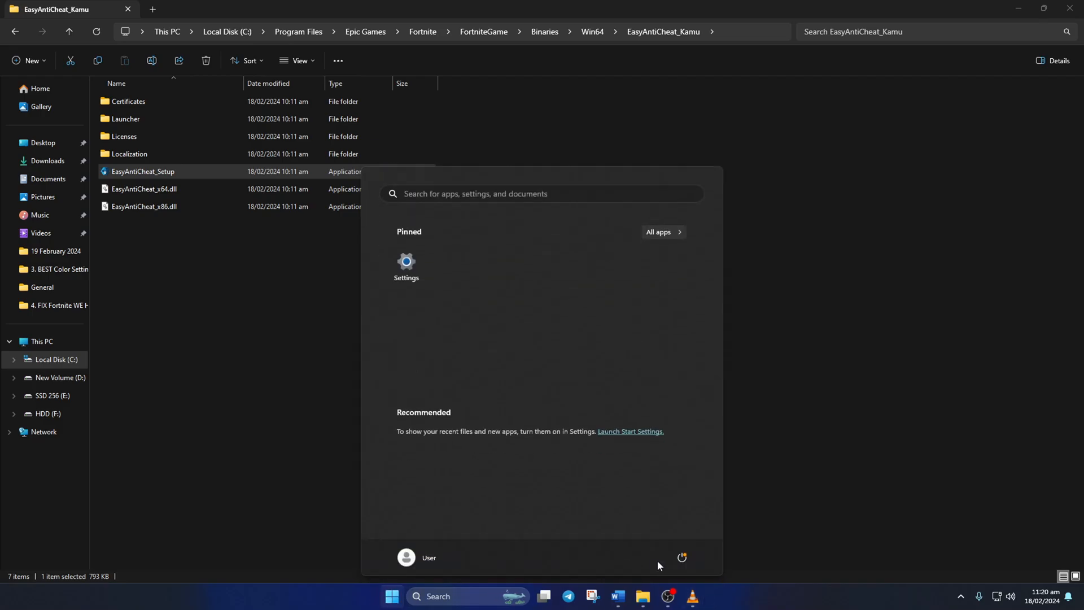
pyautogui.click(681, 557)
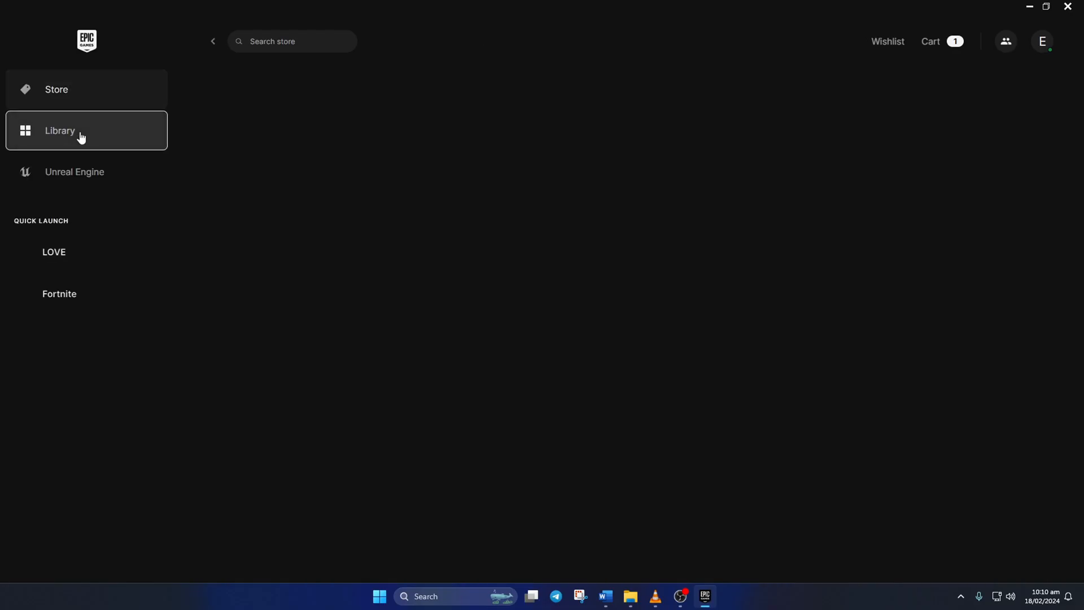
# Step: Open Fortnite's Manage settings from the Epic Games Launcher Library
pyautogui.click(754, 381)
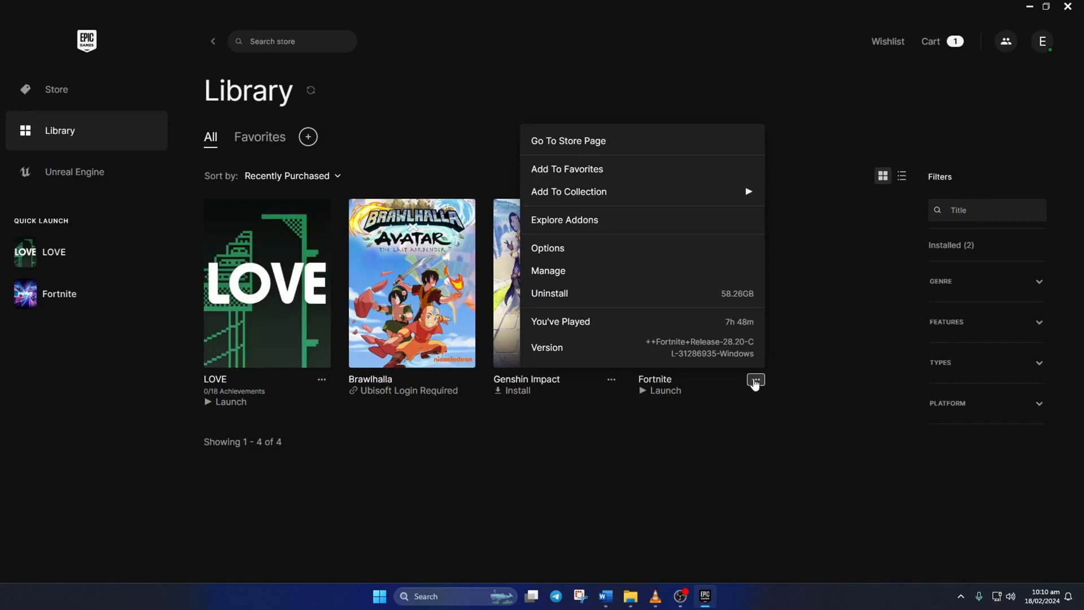
pyautogui.moveTo(583, 275)
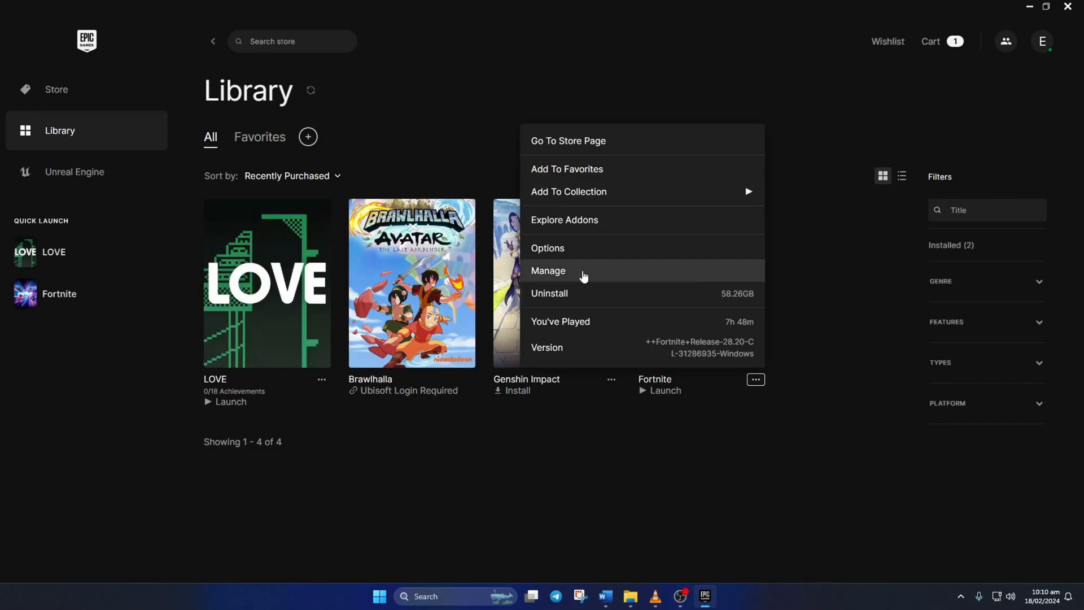
pyautogui.click(547, 270)
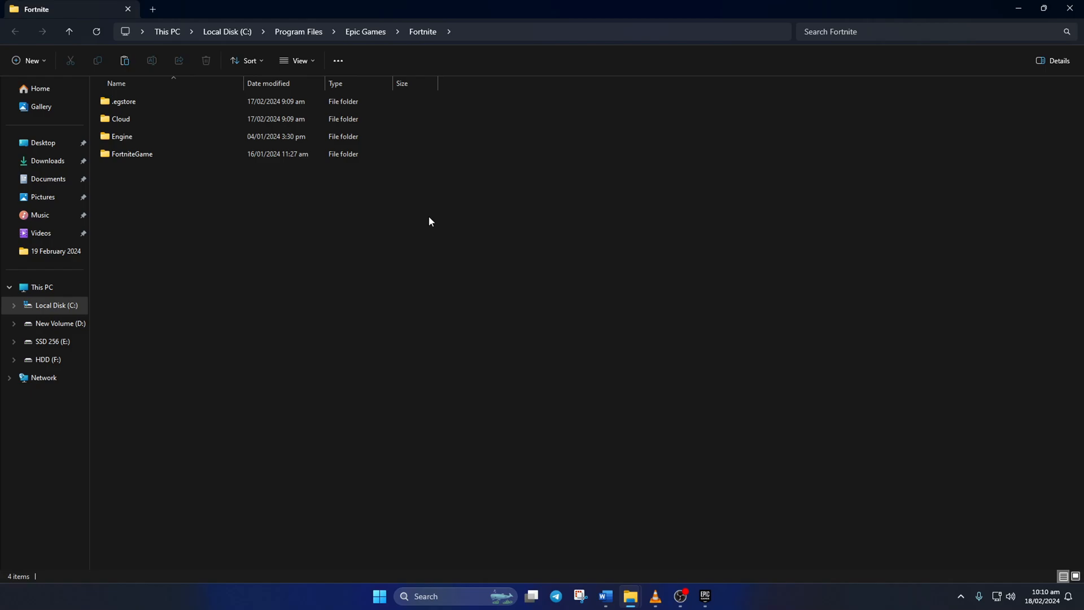
# Step: Open the FortniteGame folder inside the Fortnite installation directory
pyautogui.doubleClick(122, 136)
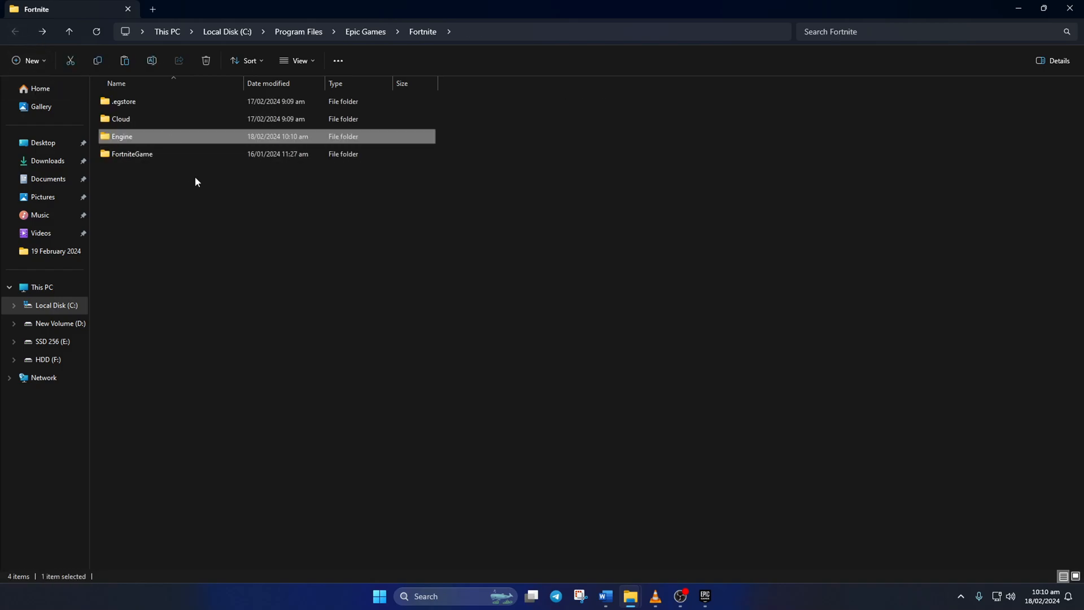
pyautogui.doubleClick(132, 154)
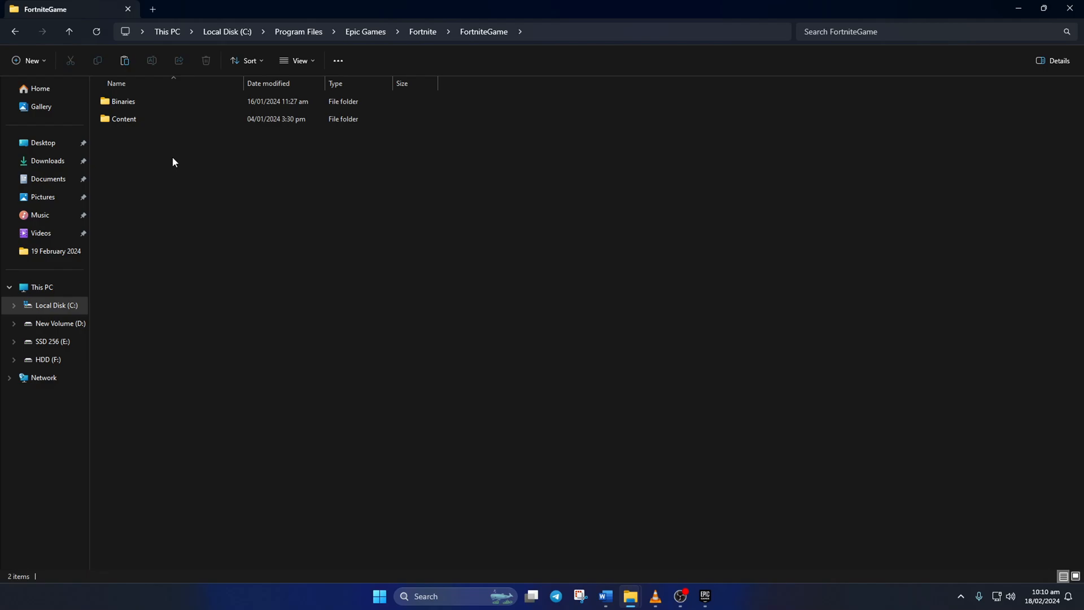
pyautogui.rightClick(123, 101)
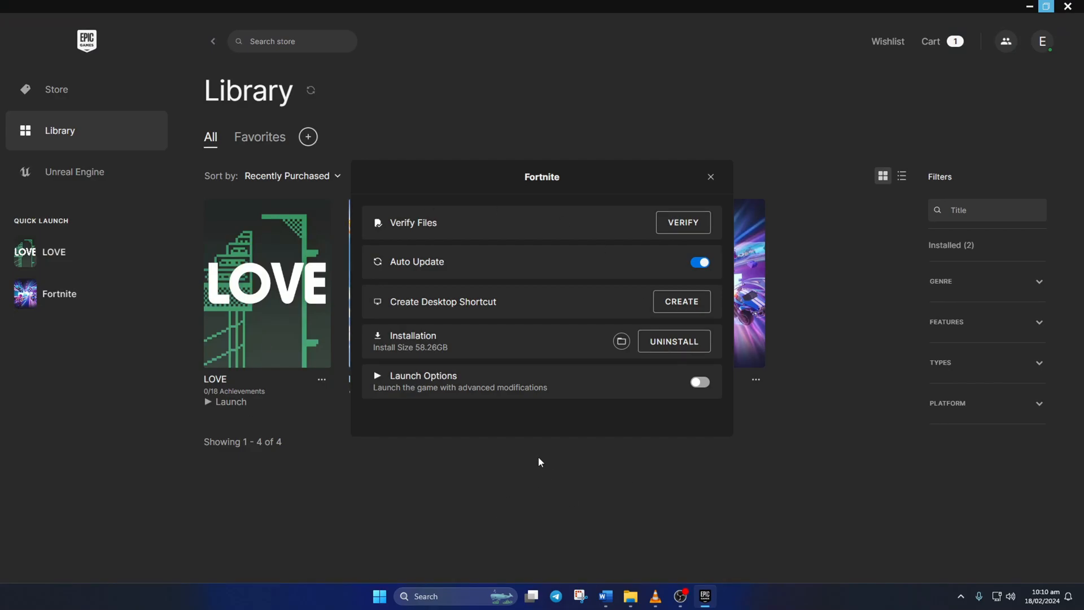
pyautogui.moveTo(682, 222)
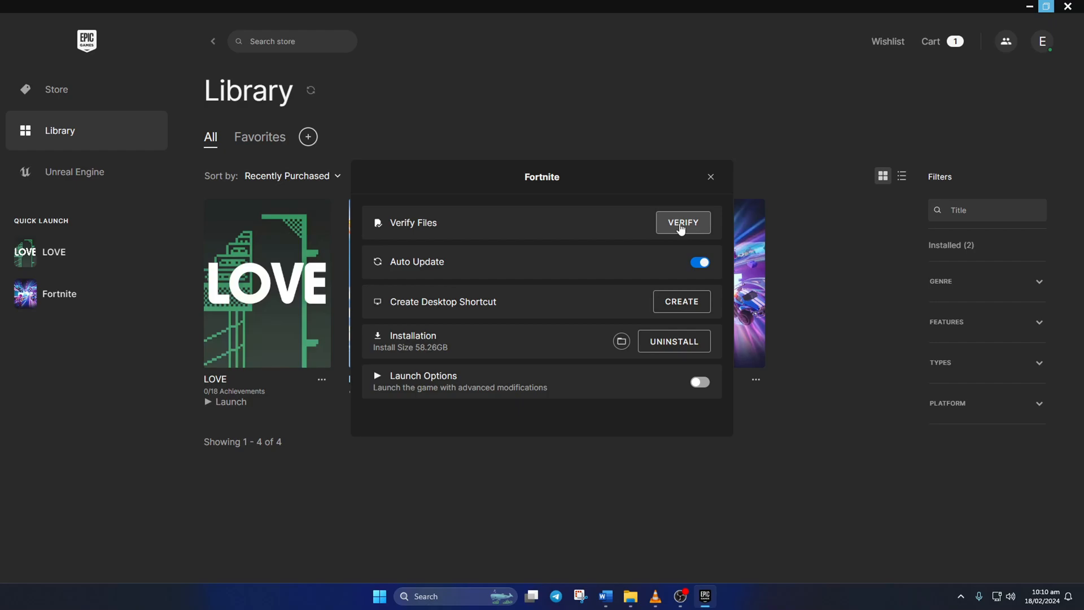
# Step: Run VERIFY on Fortnite's game files, then launch Fortnite once verification completes
pyautogui.click(711, 176)
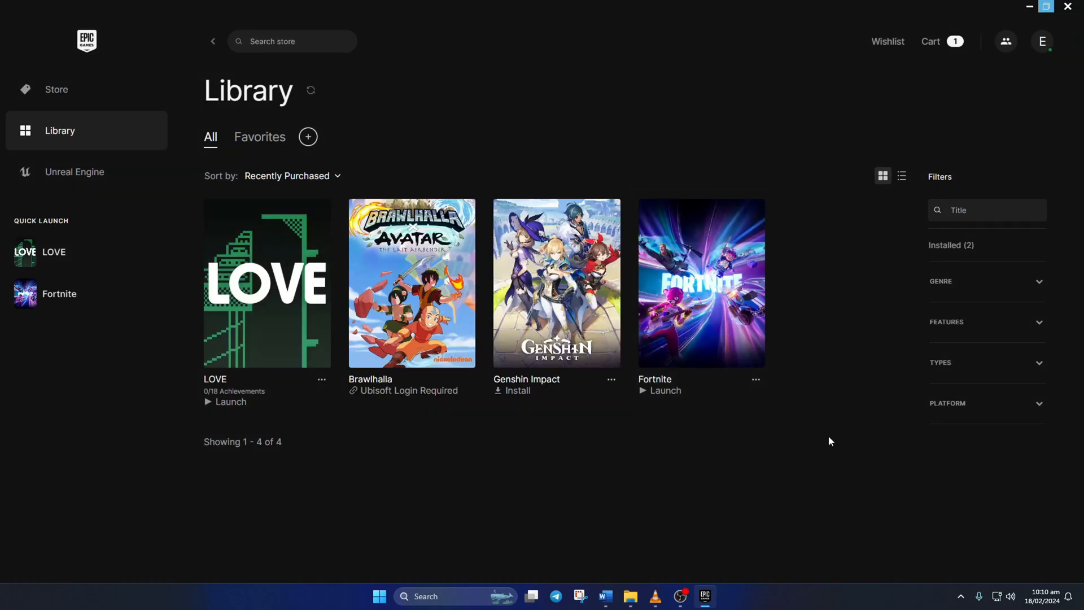
pyautogui.click(662, 397)
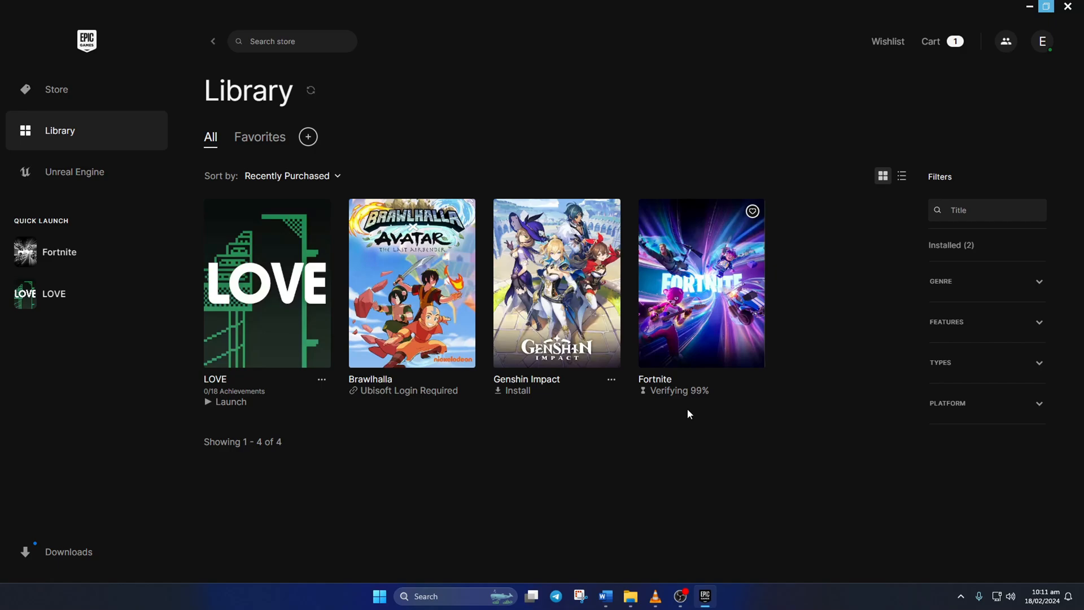
pyautogui.click(700, 284)
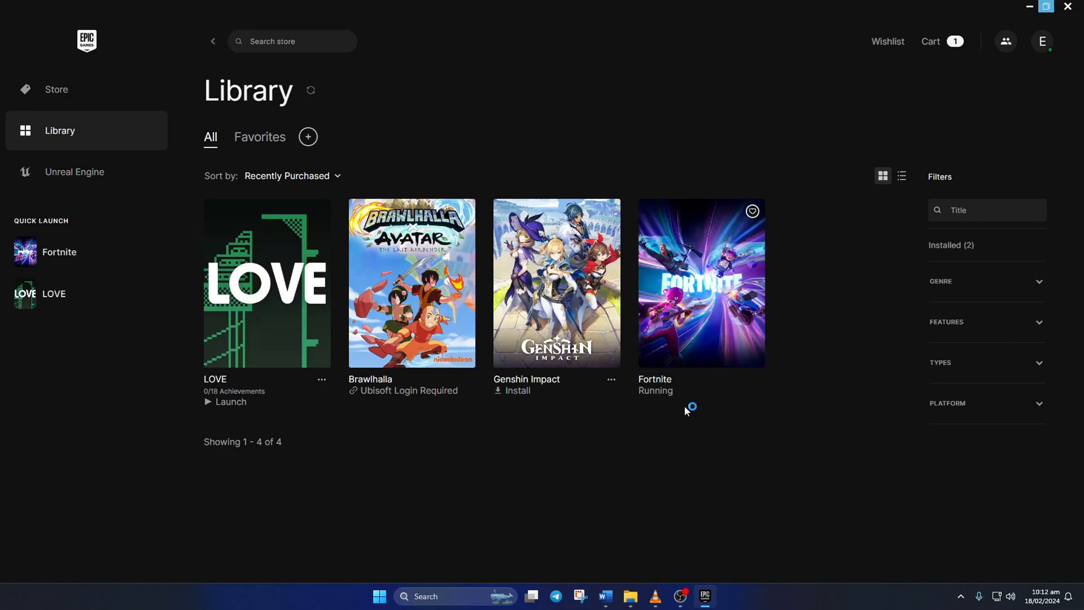